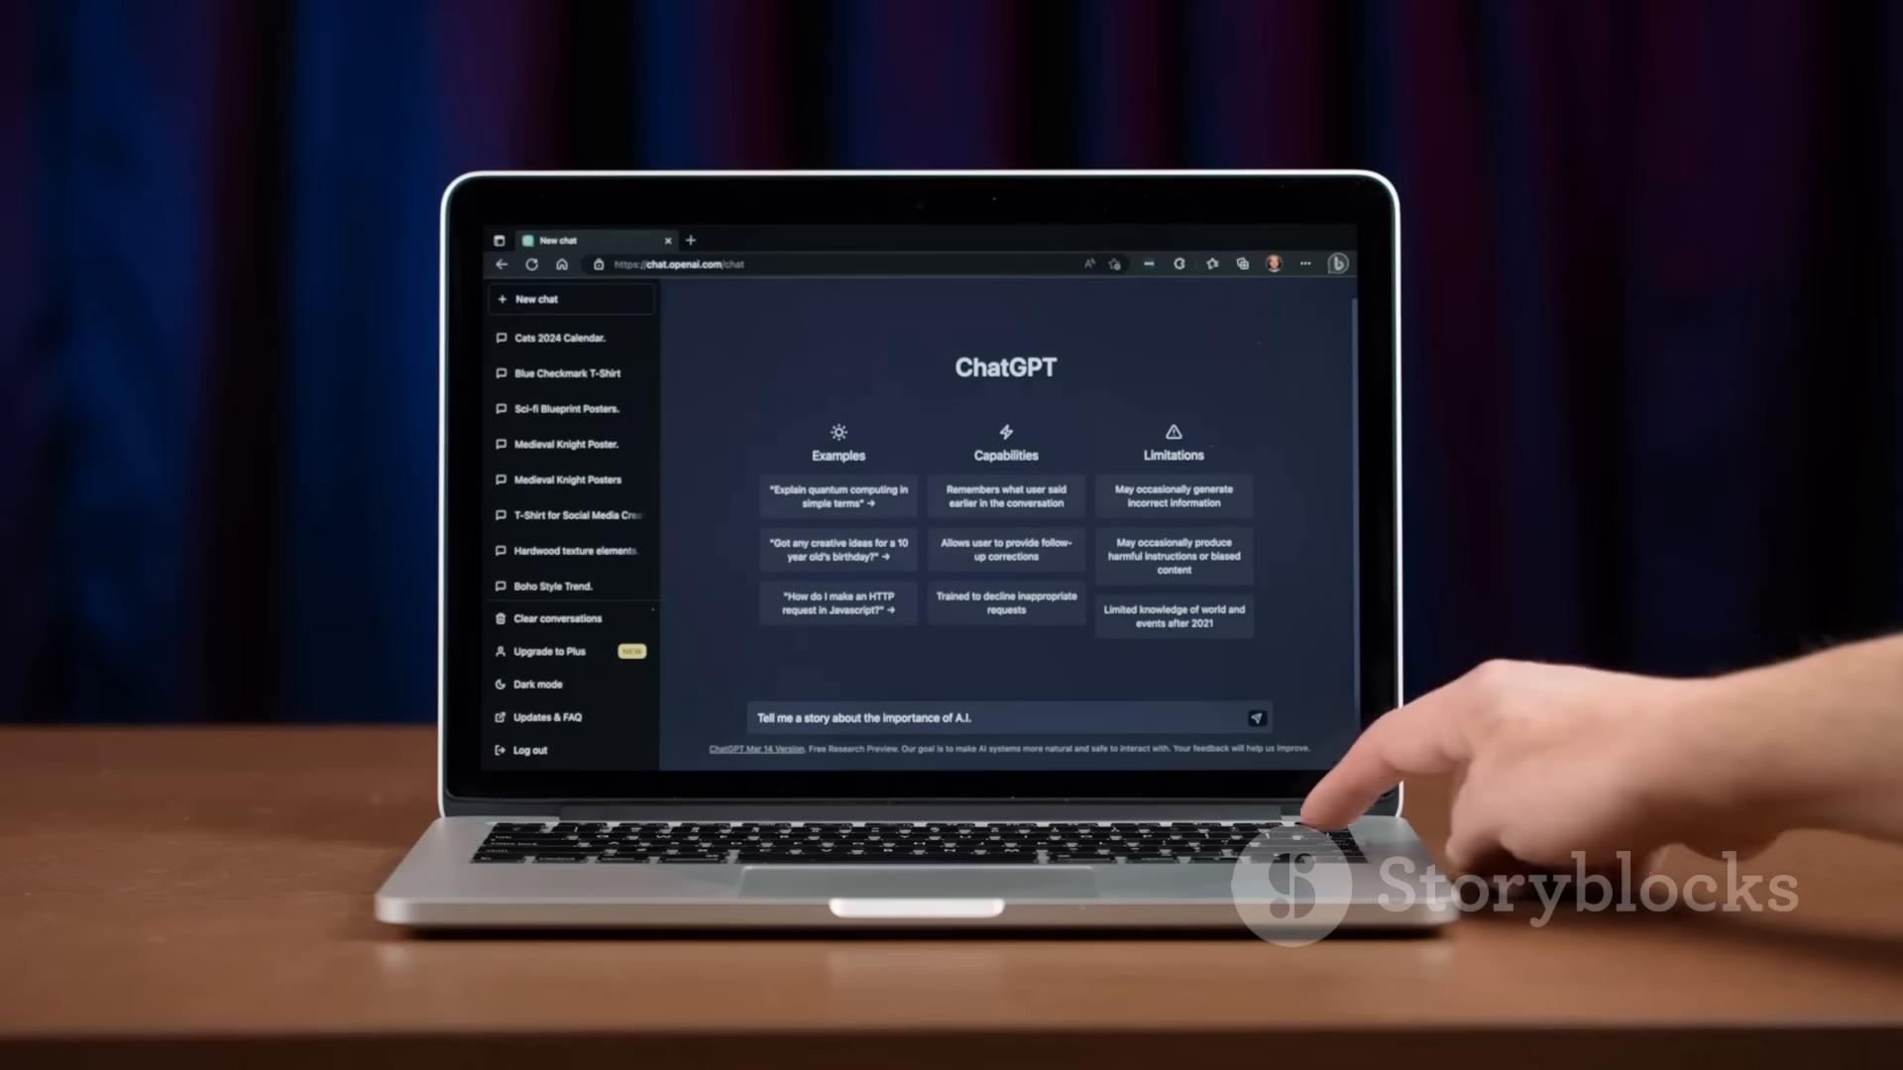
- Show the 'Save Clips to' choices in the camera app's Settings, with In-App Only checked
click(1256, 718)
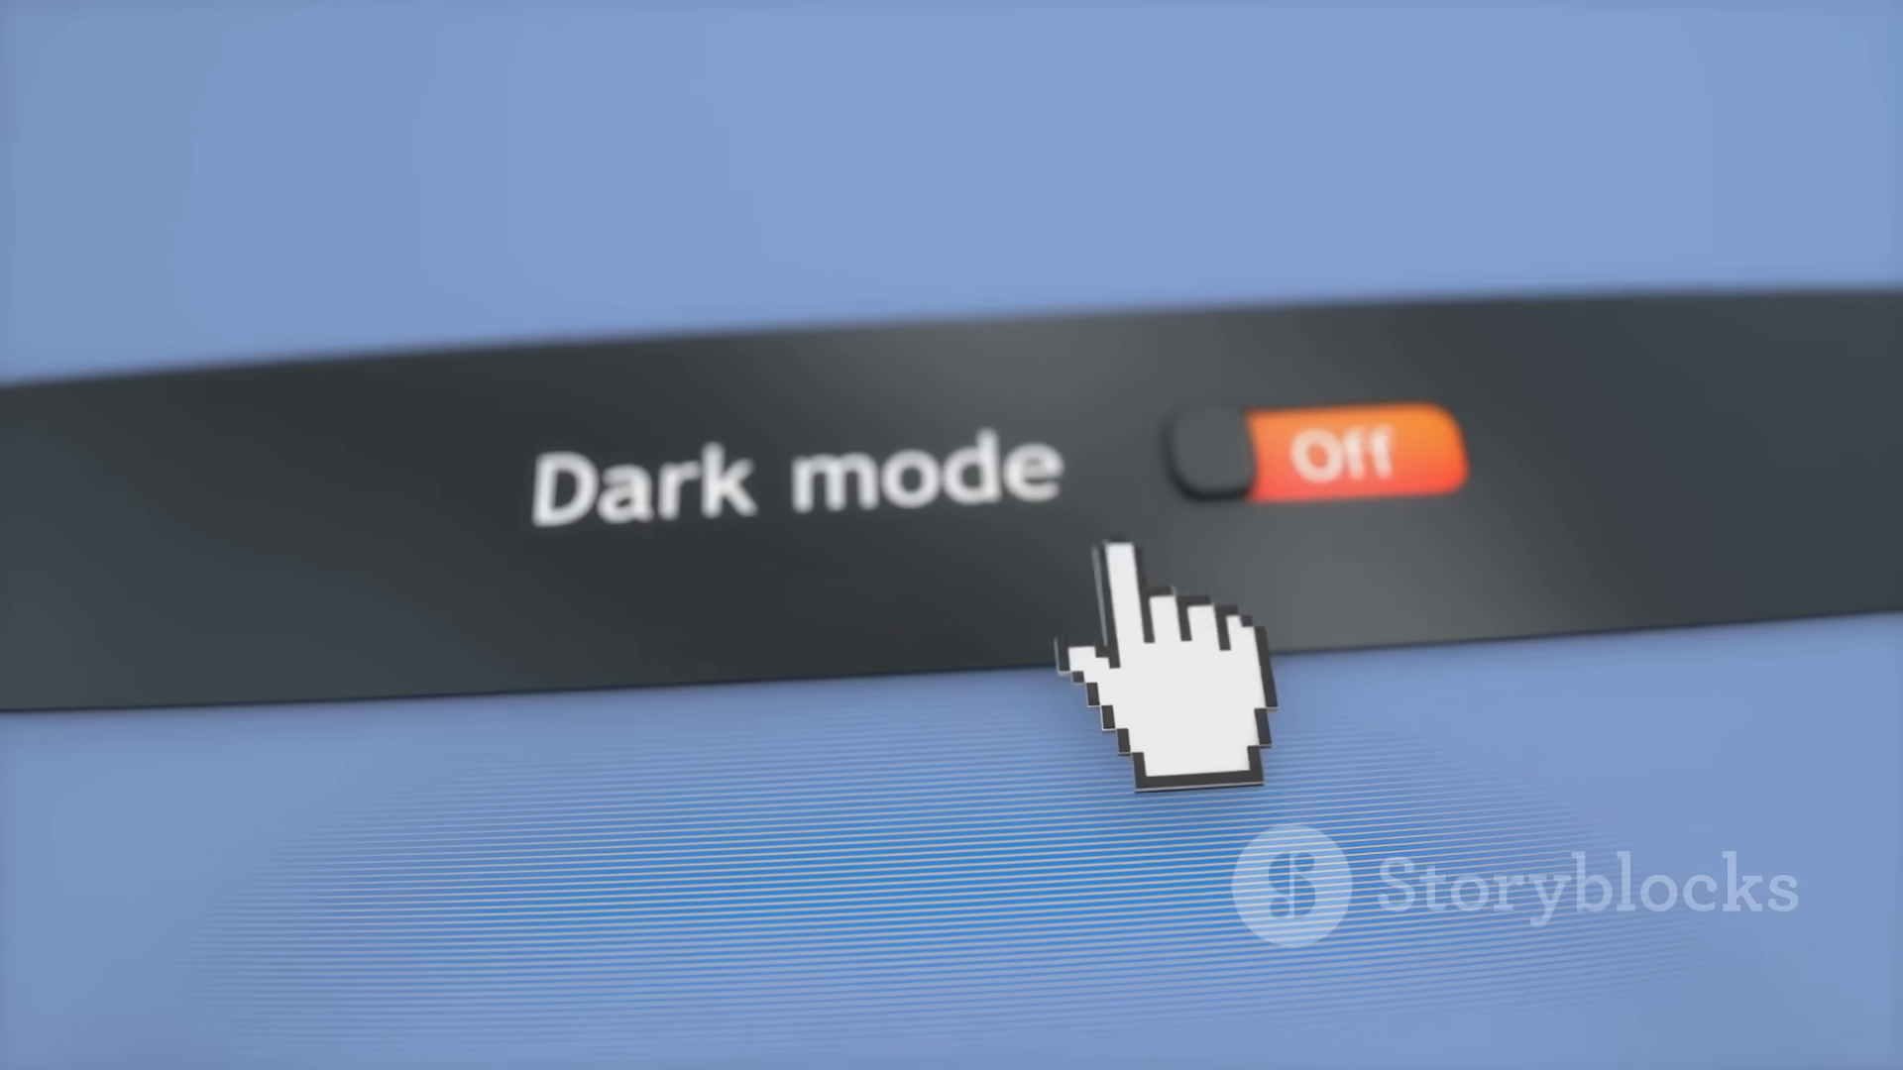
click(1322, 462)
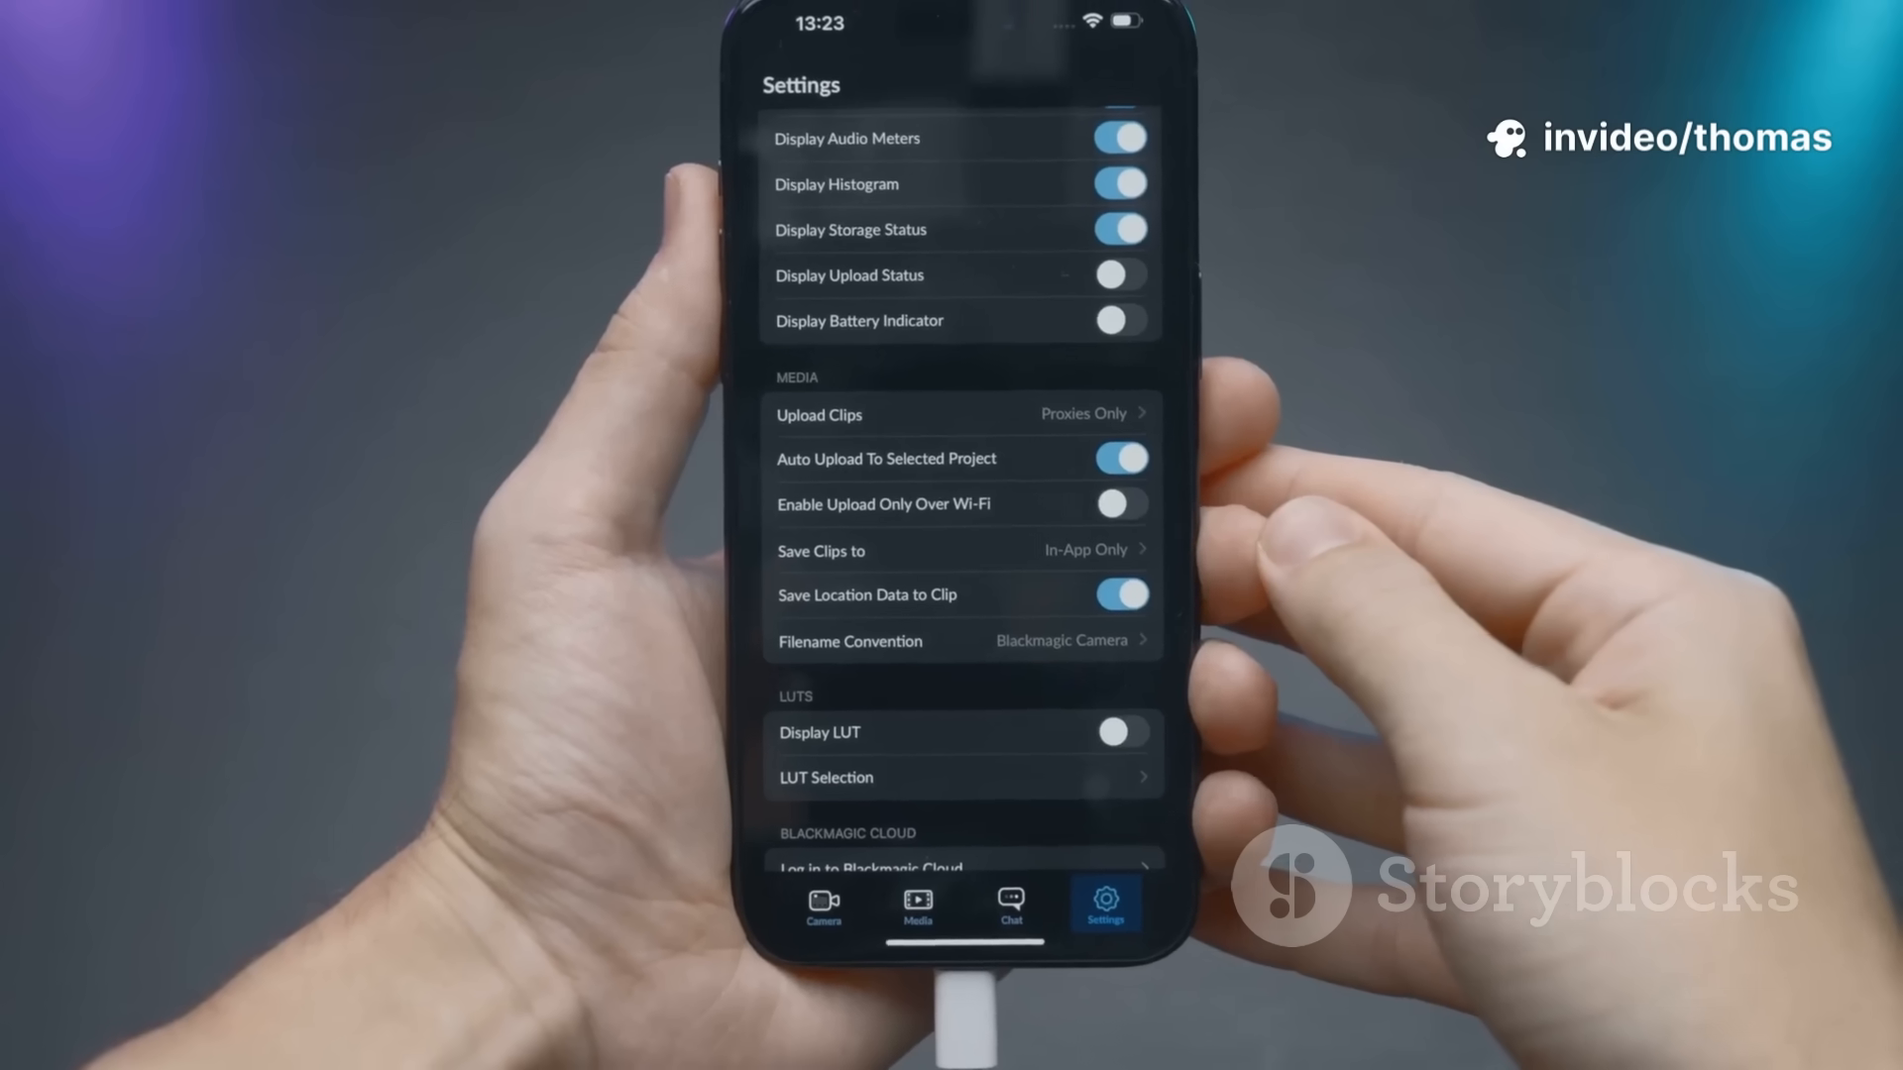
click(959, 551)
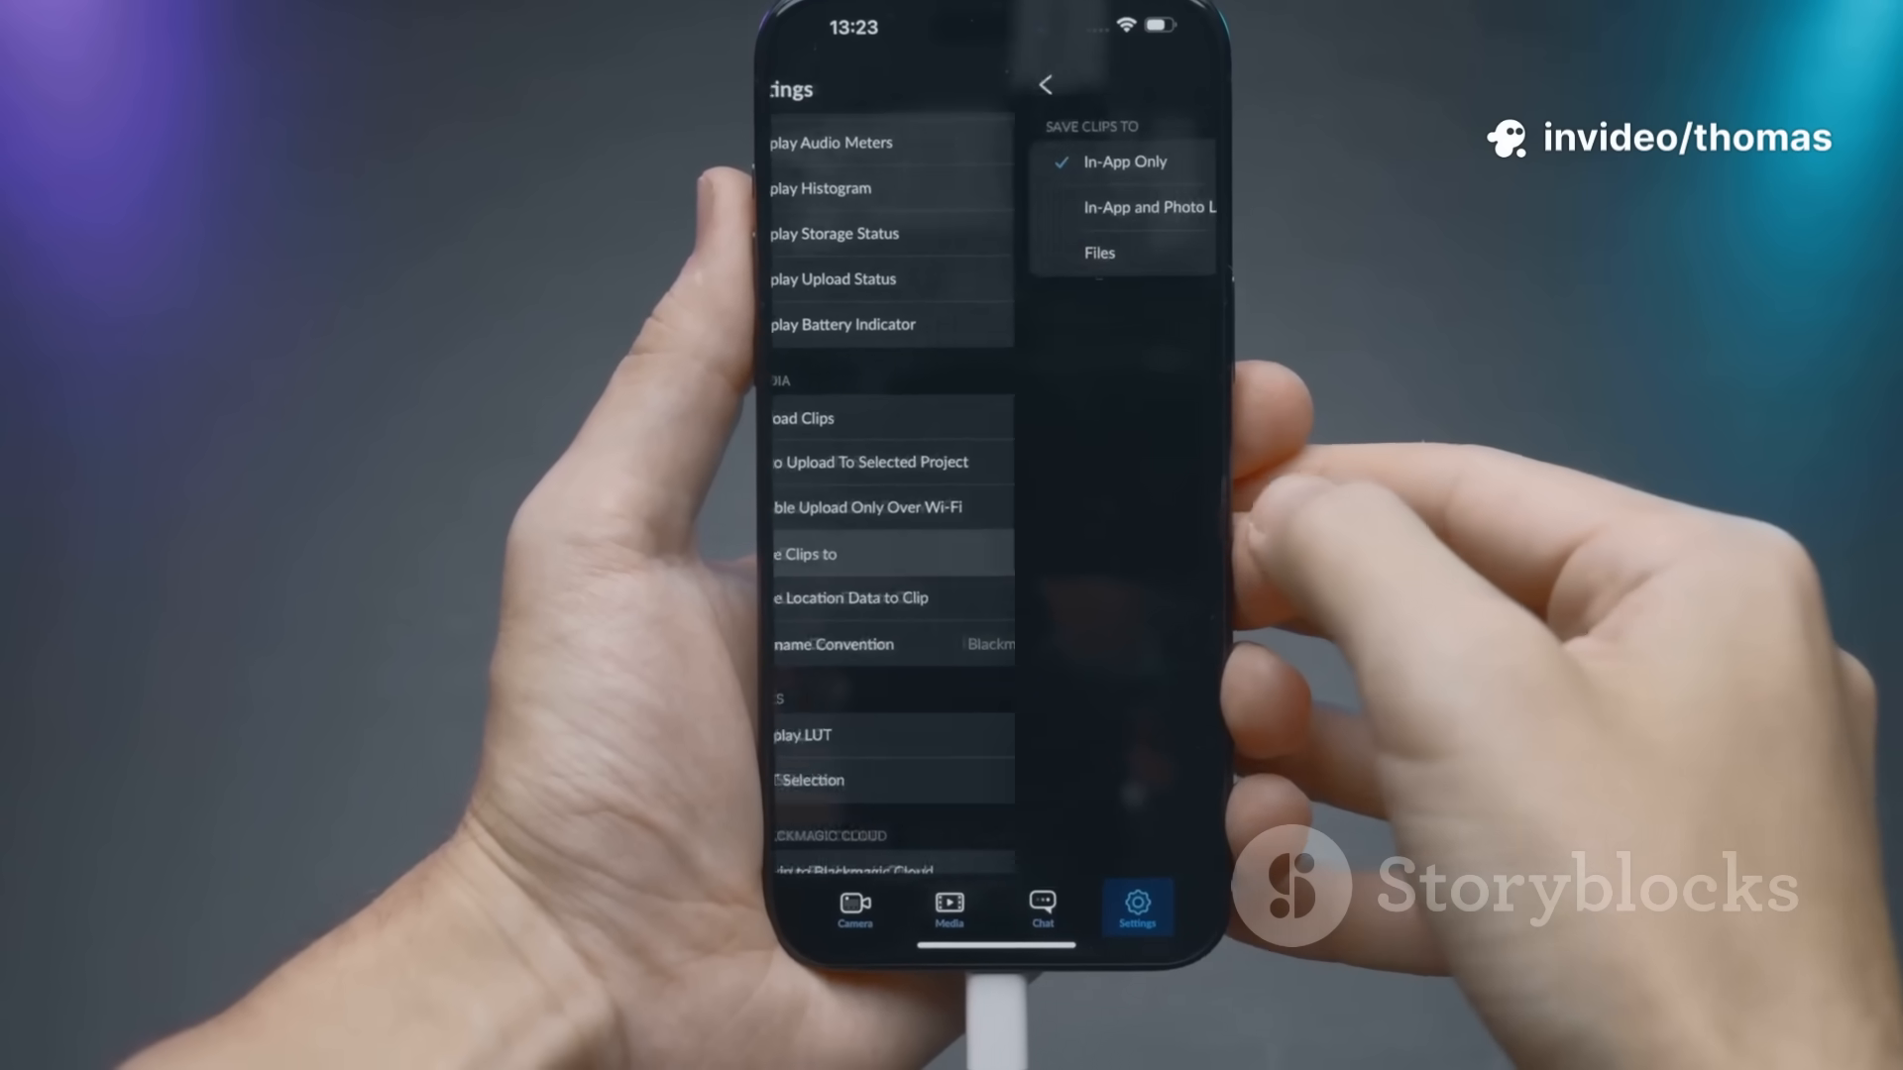